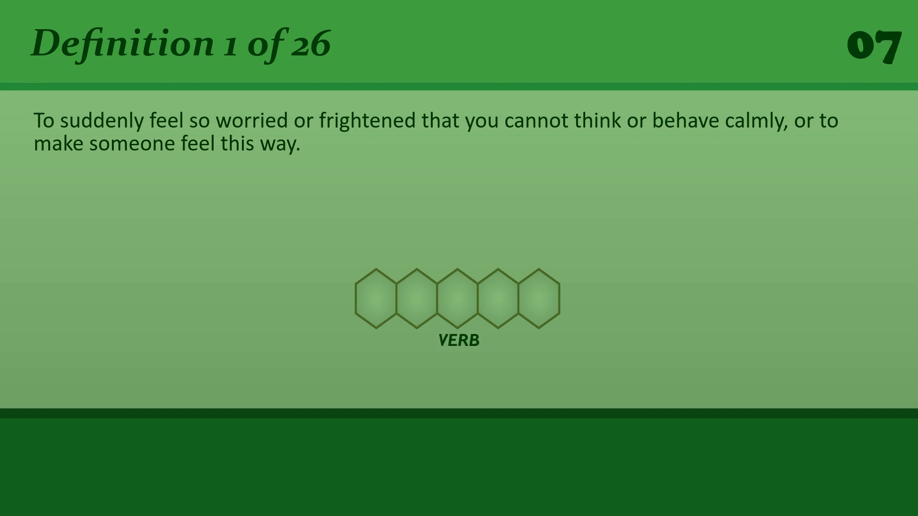
{"action": "type", "text": "p"}
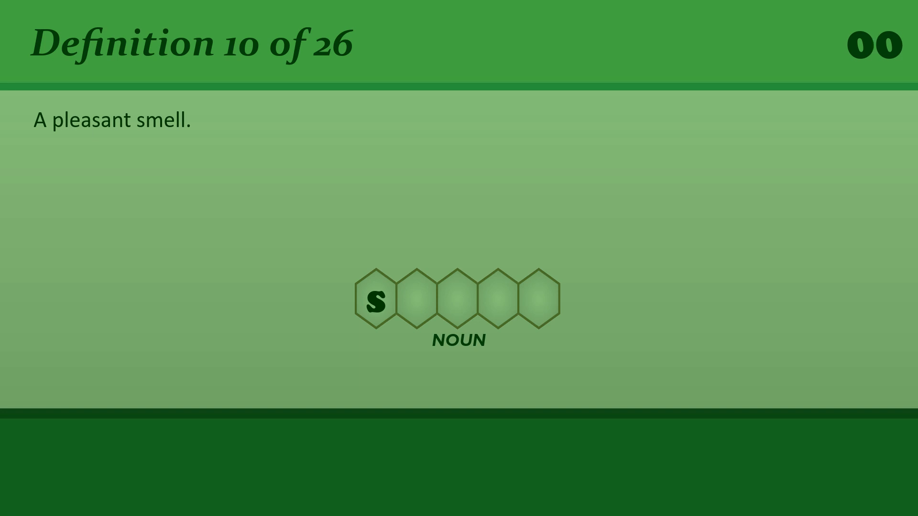
{"action": "type", "text": "cent"}
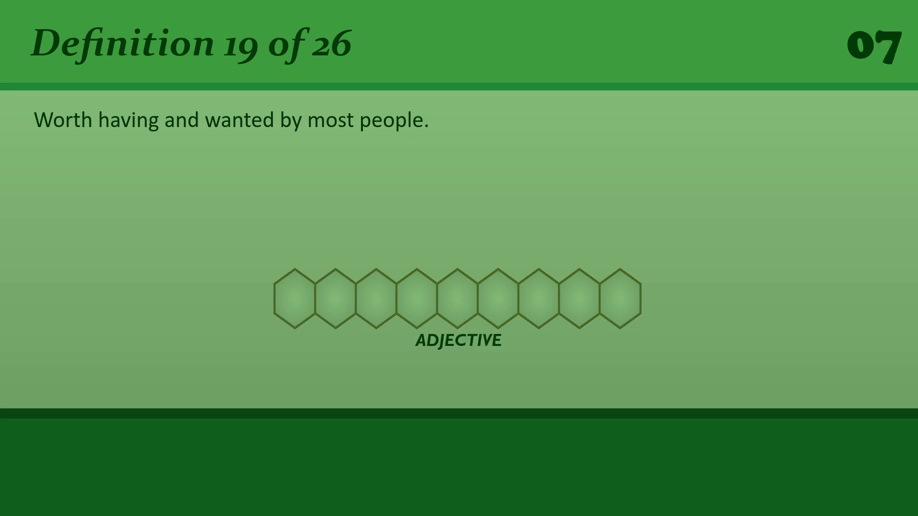
{"action": "type", "text": "d"}
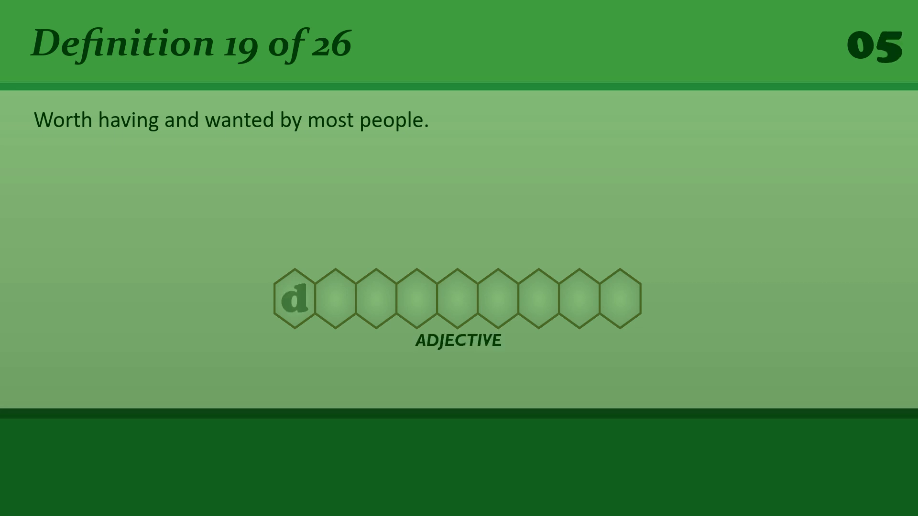